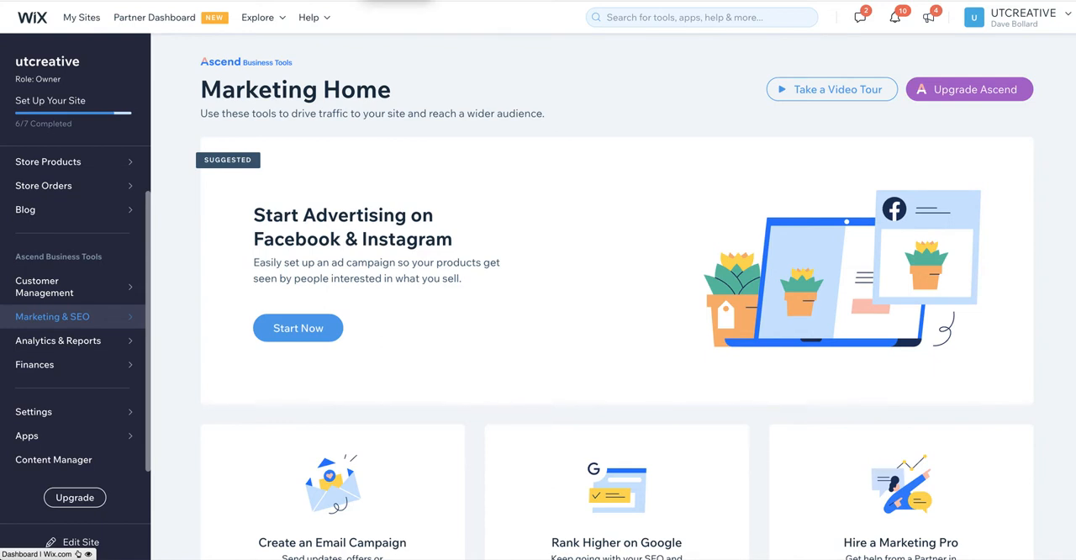
Step: Expand Marketing & SEO in the sidebar and go to Marketing Integrations
click(52, 316)
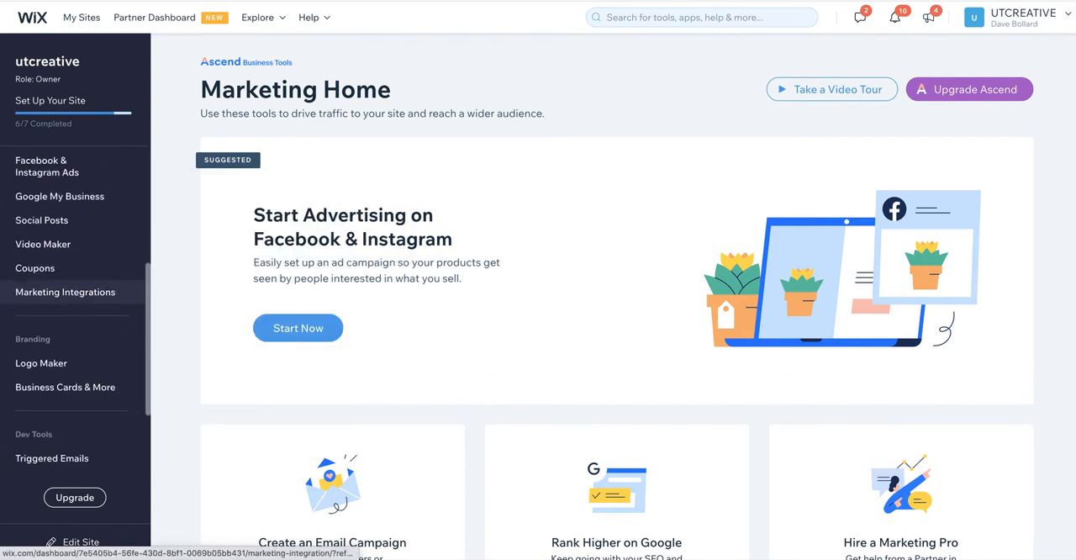
click(65, 291)
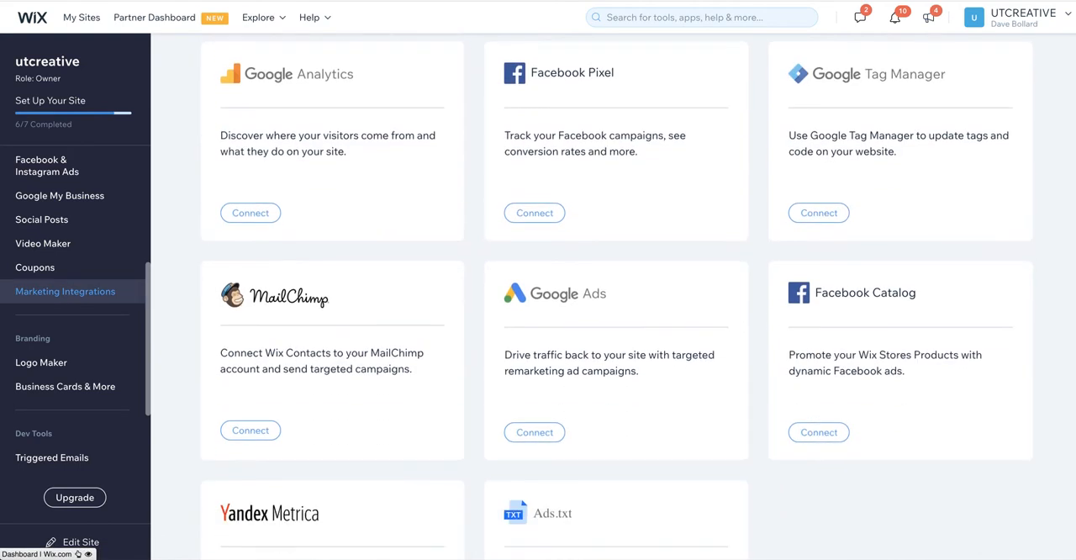
Step: Scroll down to the MailChimp card and start its connection
scroll(down, 3)
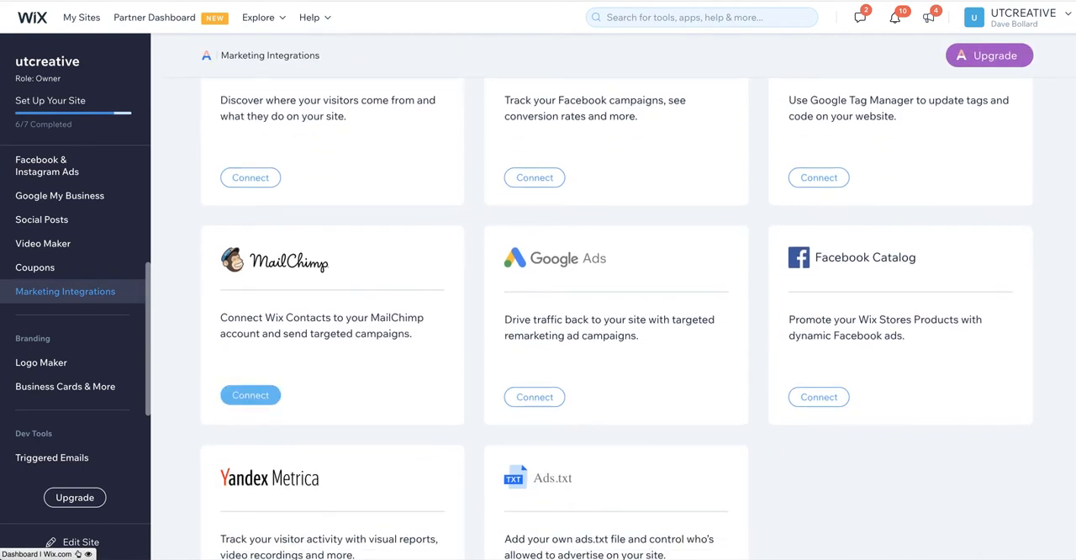
click(249, 394)
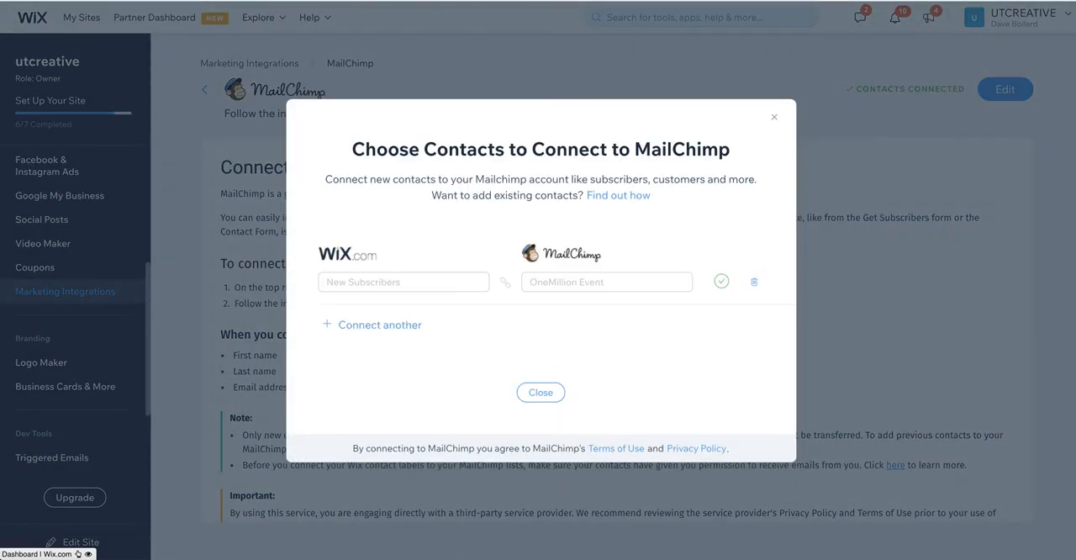
mouse_move(754, 281)
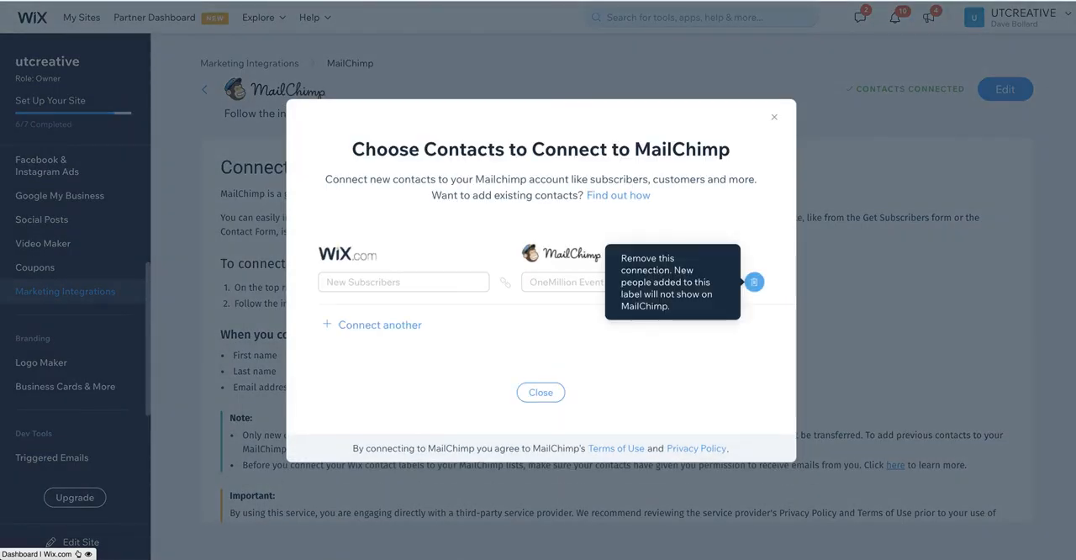
Step: Replace the old connection by linking New Subscribers to the OneMillion Event list, then close settings
click(403, 281)
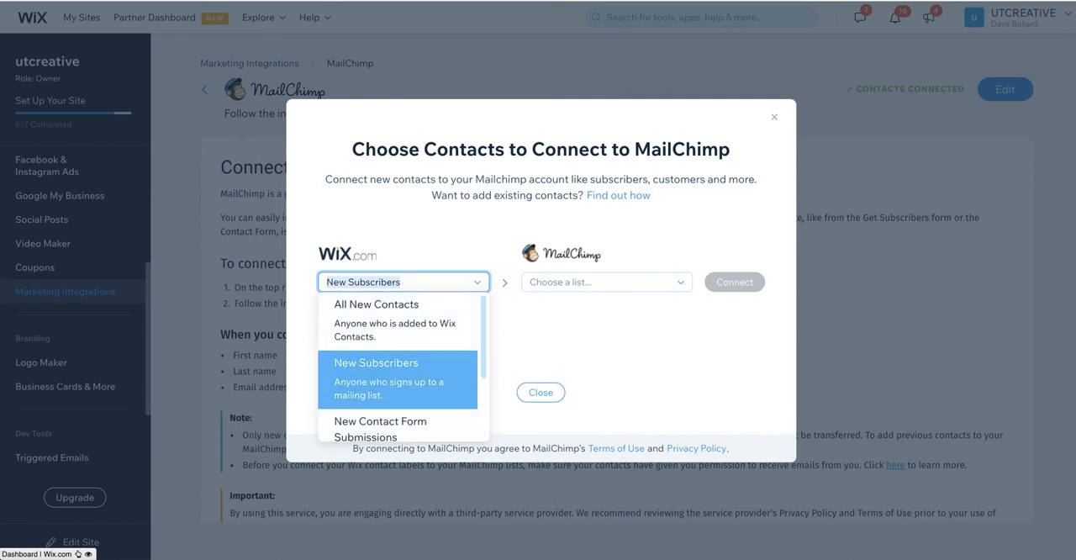
click(376, 362)
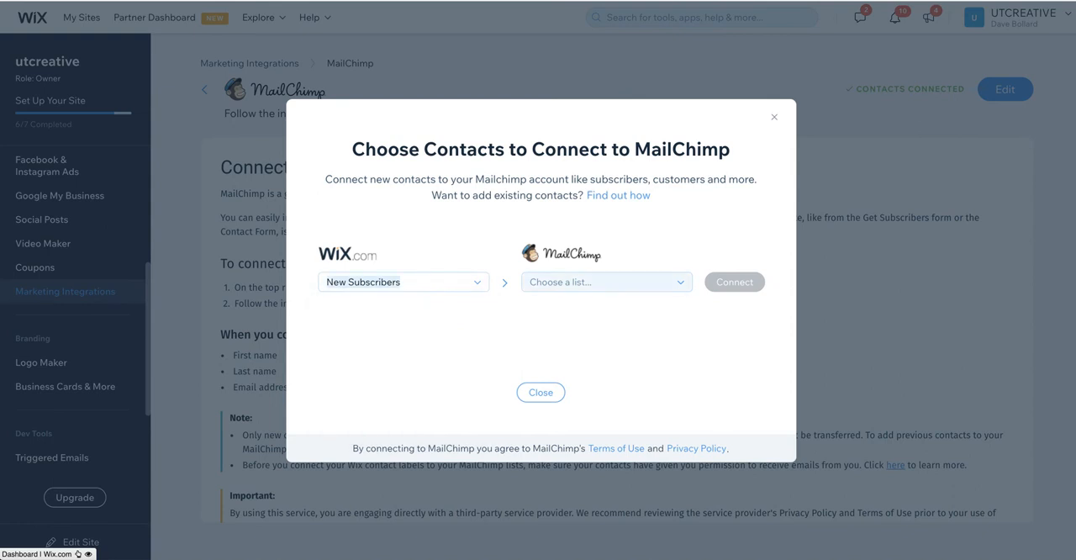
click(605, 282)
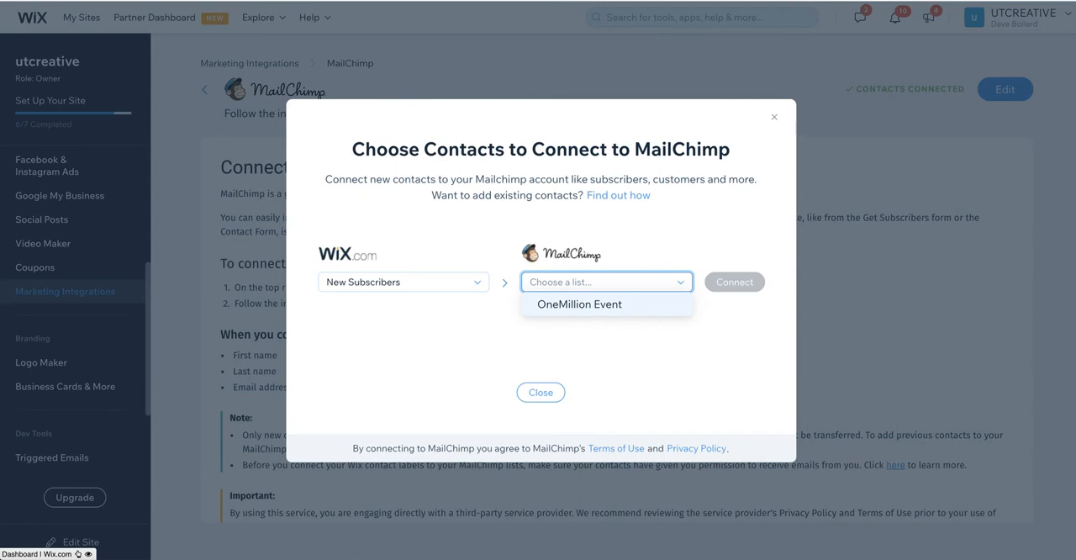
click(578, 304)
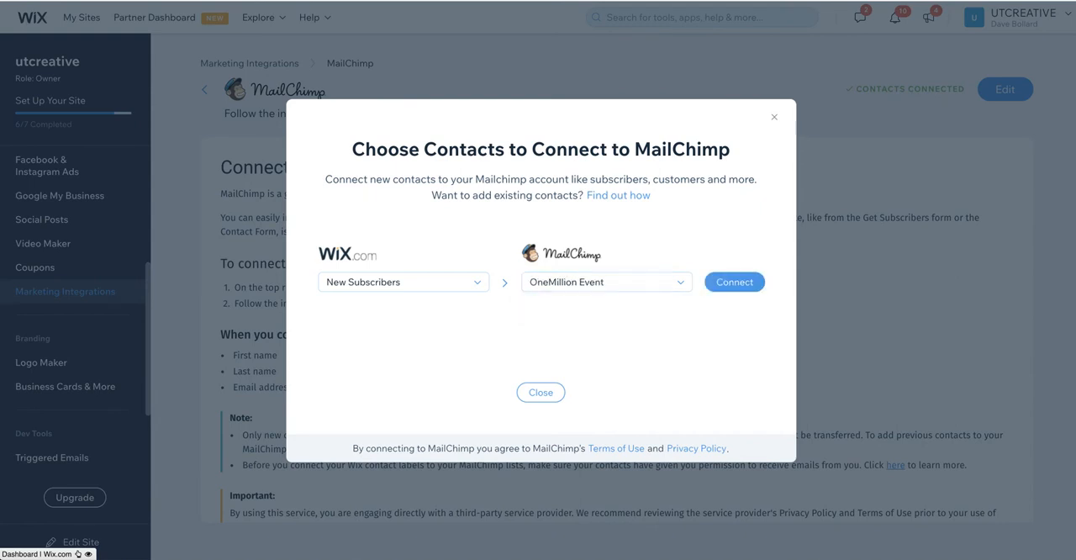
click(733, 281)
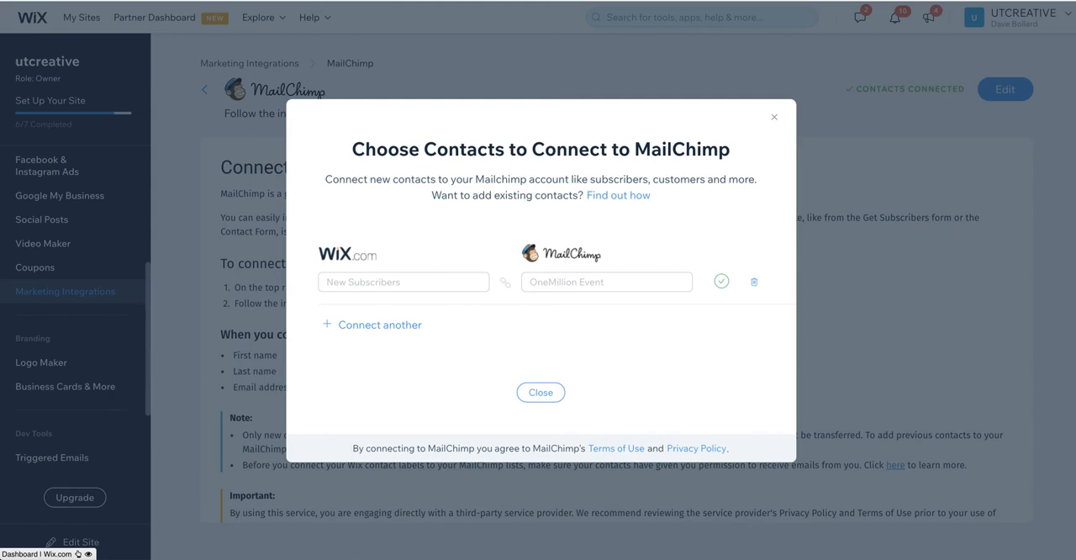
click(540, 391)
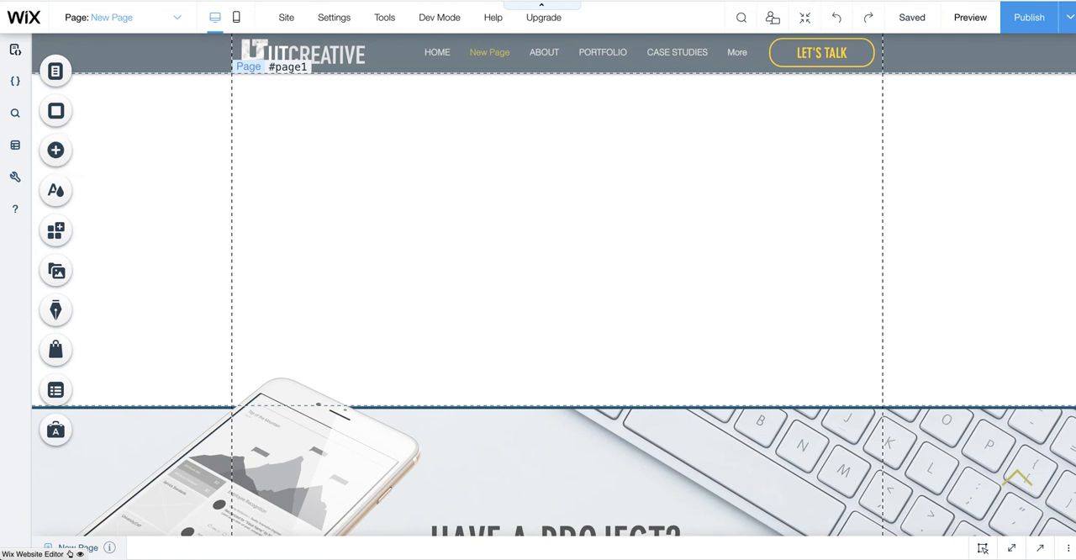
mouse_move(56, 151)
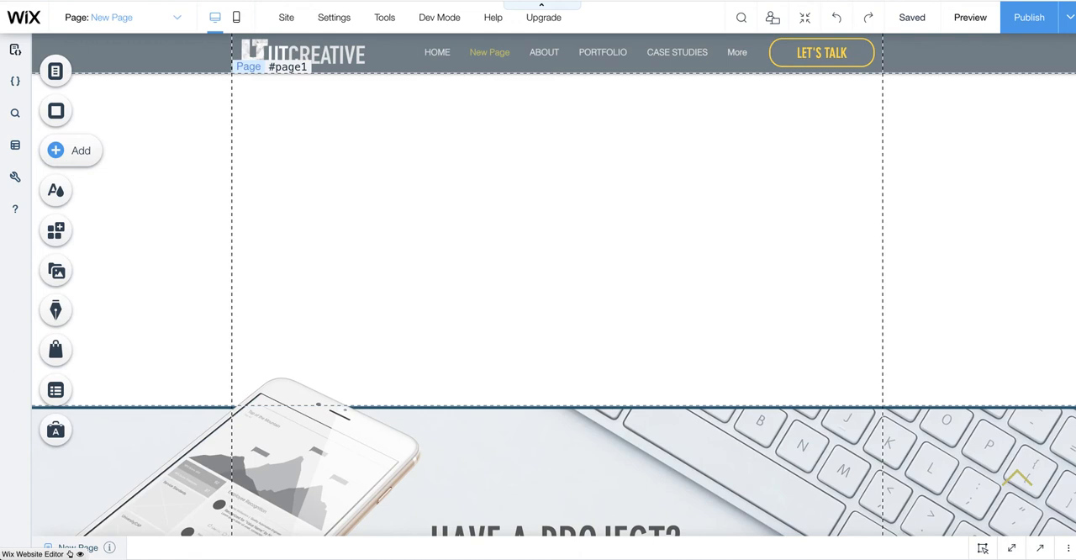
Step: Show the Subscribe form designs under Contact & Forms in the Add panel
click(55, 150)
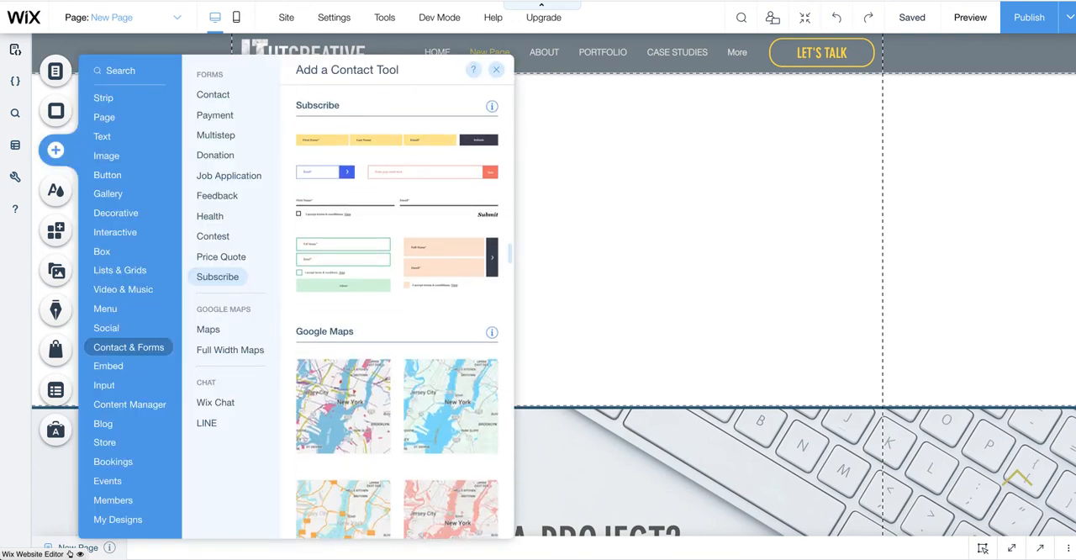
click(221, 256)
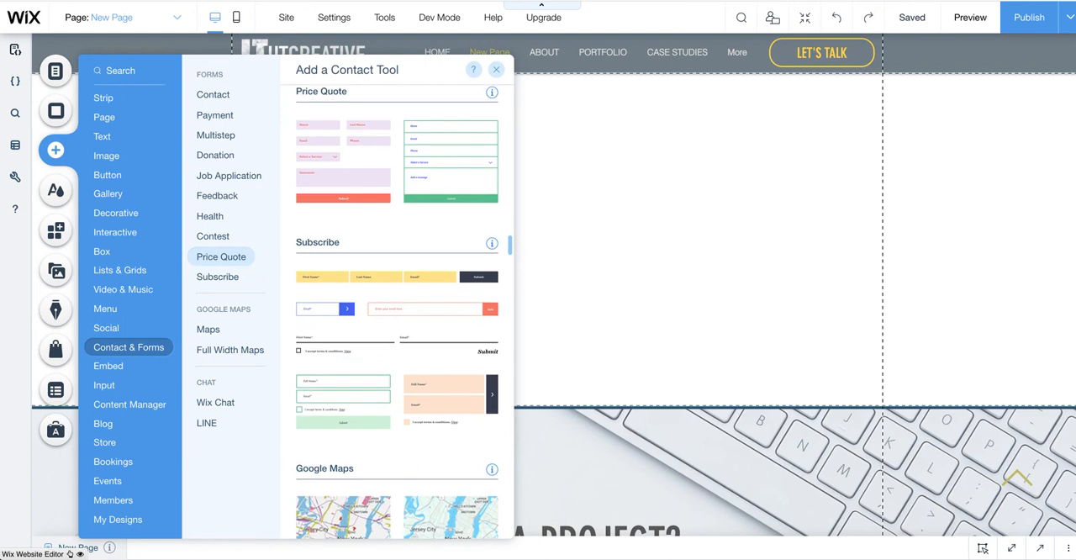